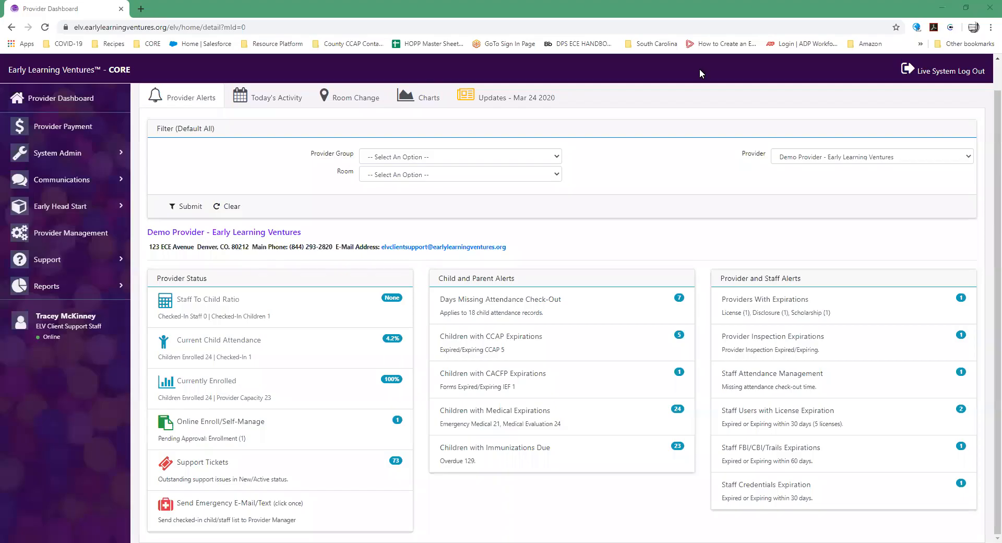
{"action": "mouse_move", "coordinate": [683, 88]}
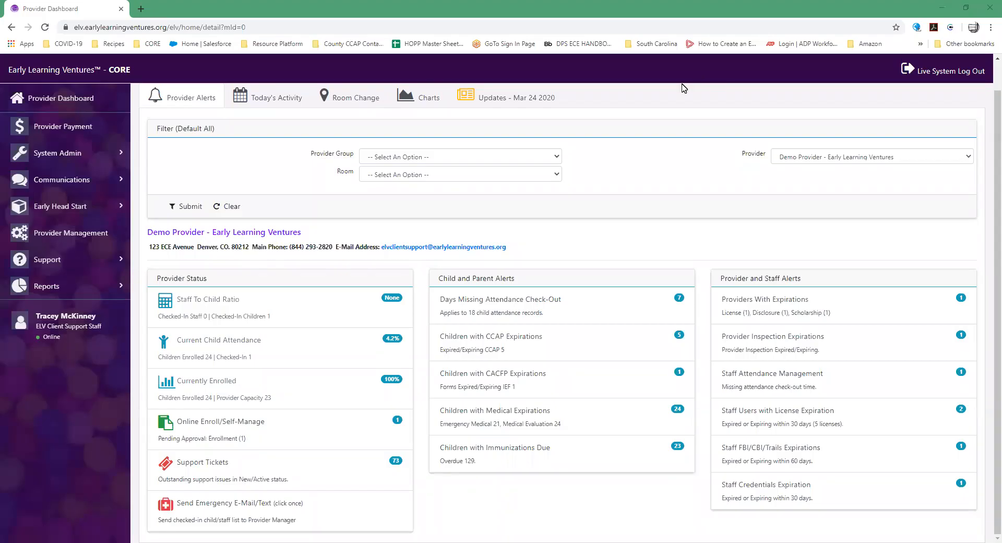
{"action": "mouse_move", "coordinate": [657, 178]}
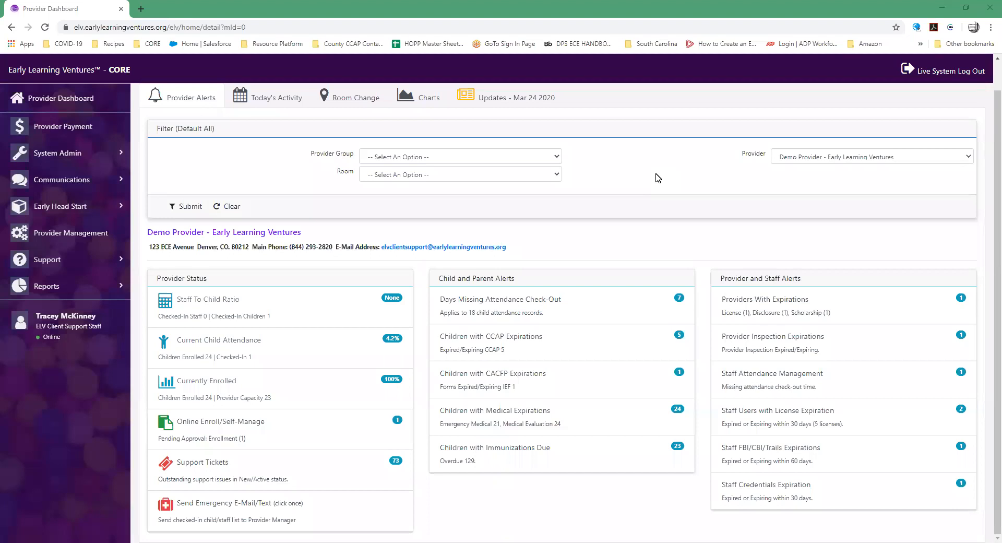
{"action": "mouse_move", "coordinate": [663, 194]}
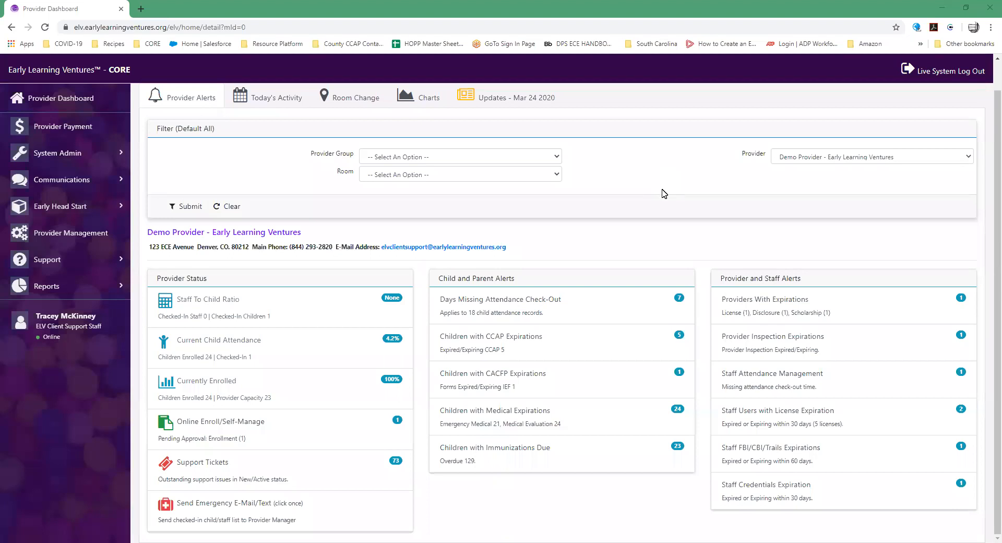
{"action": "mouse_move", "coordinate": [658, 190]}
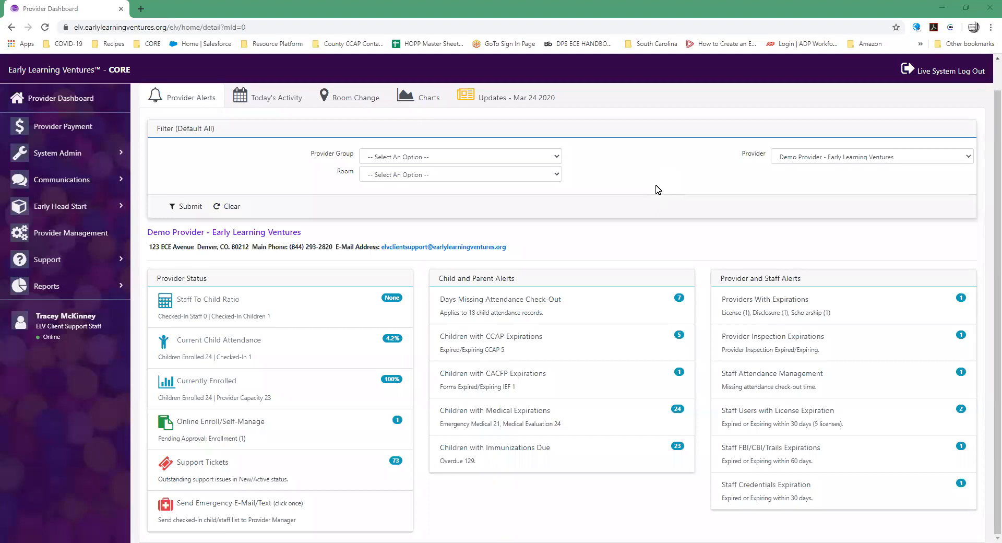
{"action": "mouse_move", "coordinate": [93, 241]}
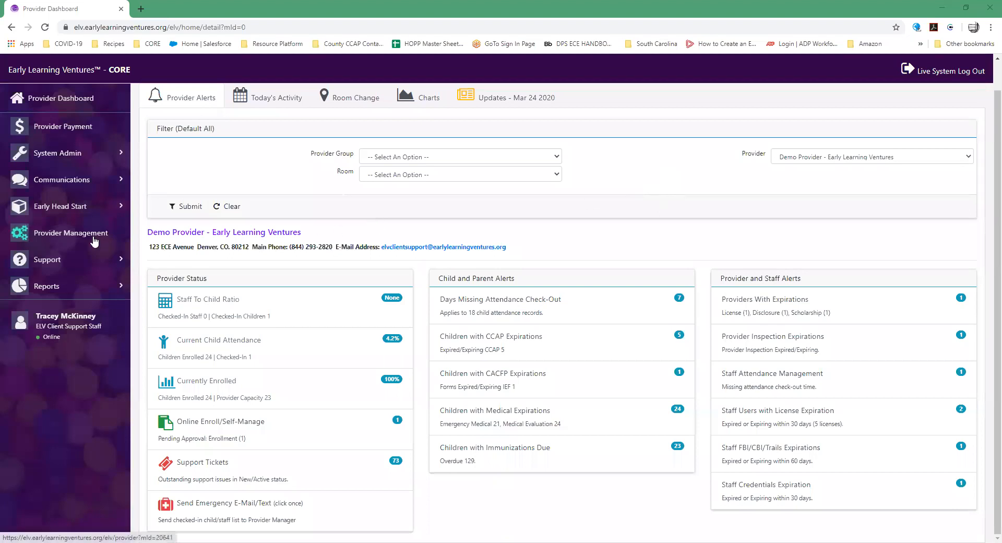
- Go to Provider Management's Parents and Children area and open Child Scheduled Transitions
{"action": "left_click", "coordinate": [71, 232]}
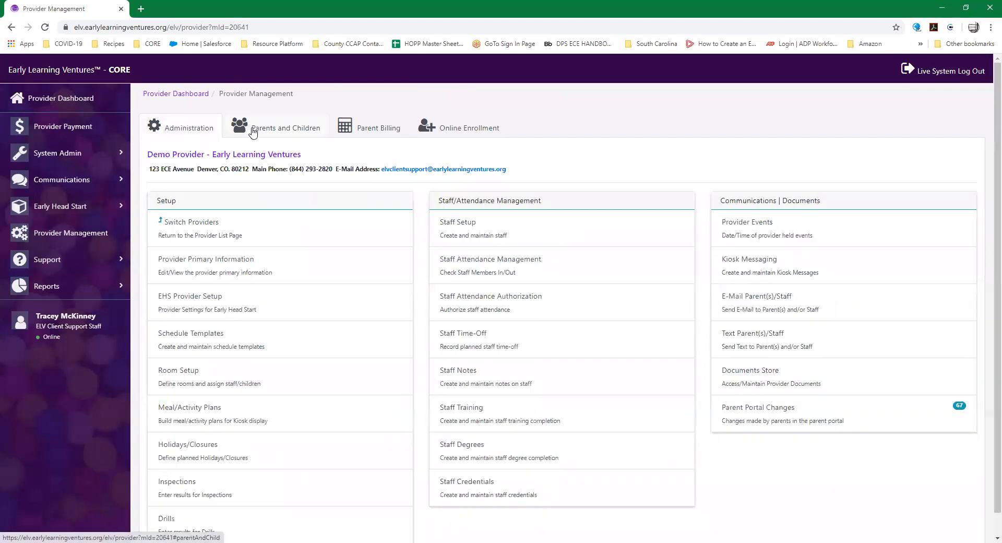
{"action": "mouse_move", "coordinate": [273, 134]}
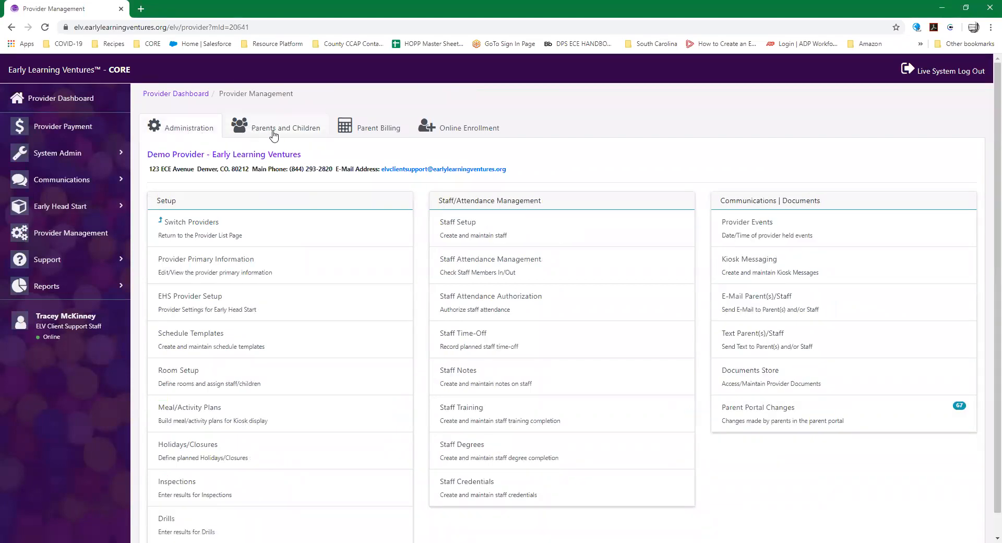
{"action": "left_click", "coordinate": [285, 127]}
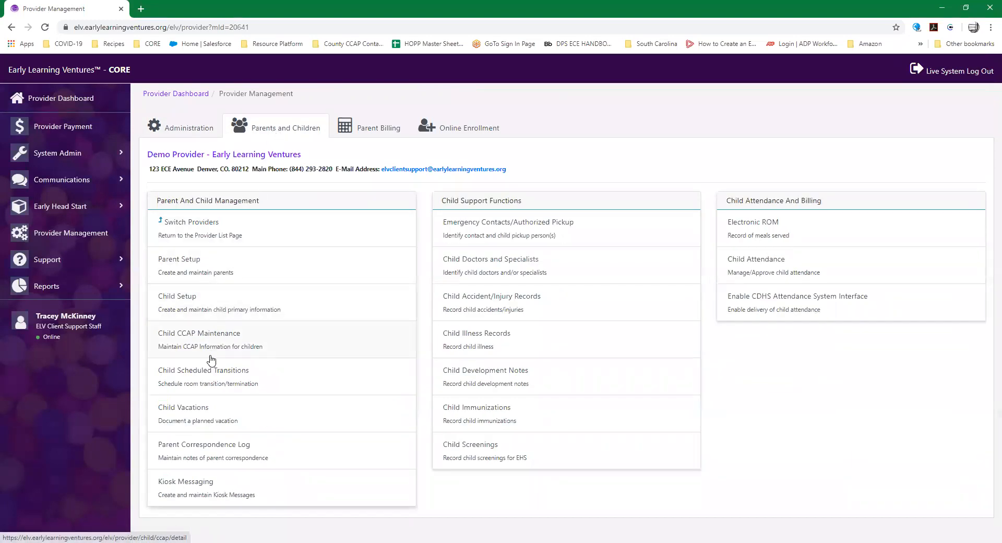
{"action": "mouse_move", "coordinate": [212, 375]}
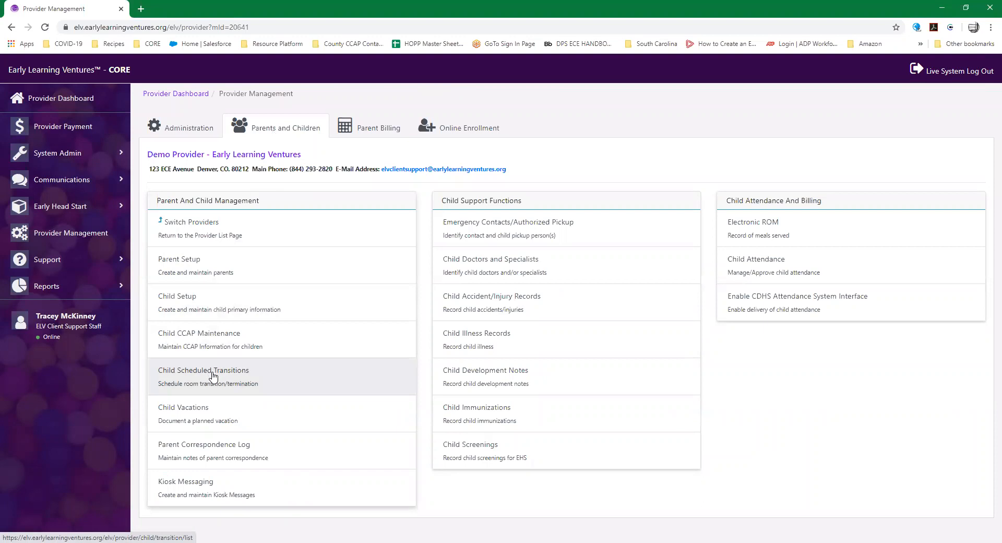
{"action": "left_click", "coordinate": [203, 369]}
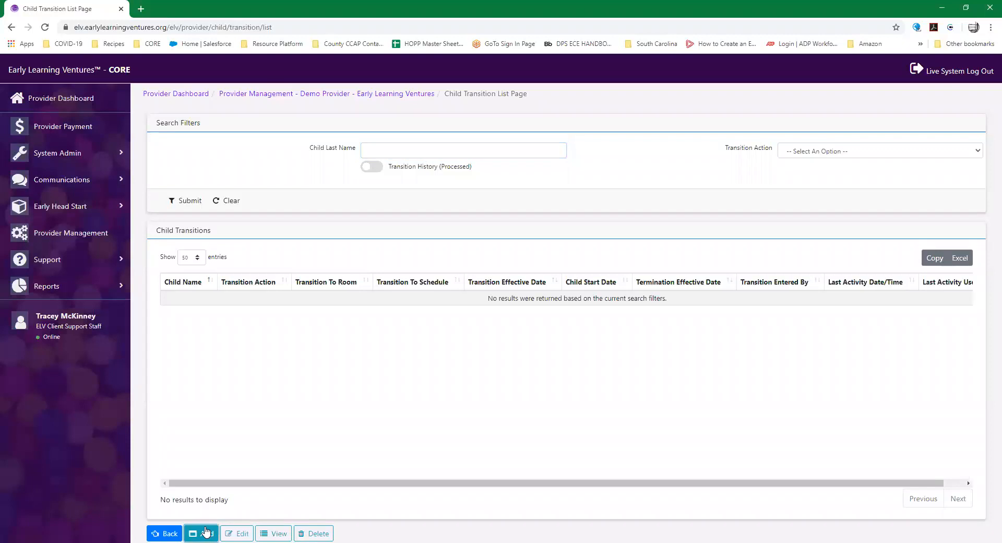
- Add a new child transition with Room Transition as the transition action
{"action": "left_click", "coordinate": [200, 534]}
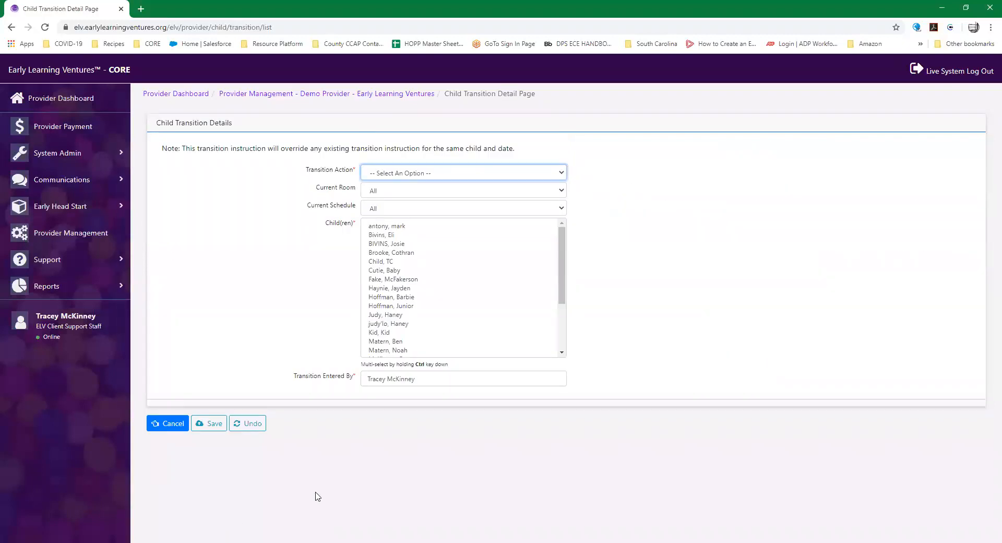
{"action": "mouse_move", "coordinate": [561, 173]}
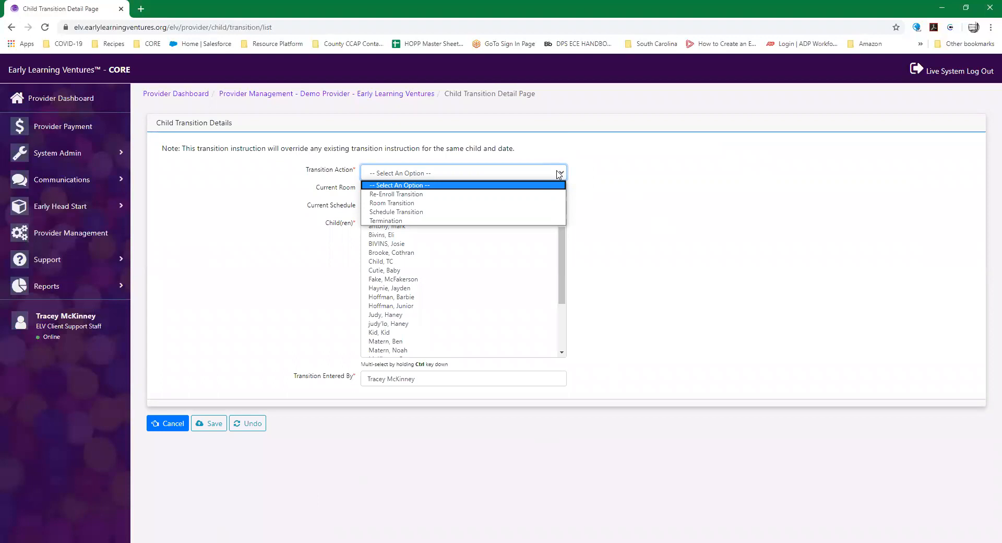
{"action": "mouse_move", "coordinate": [513, 193]}
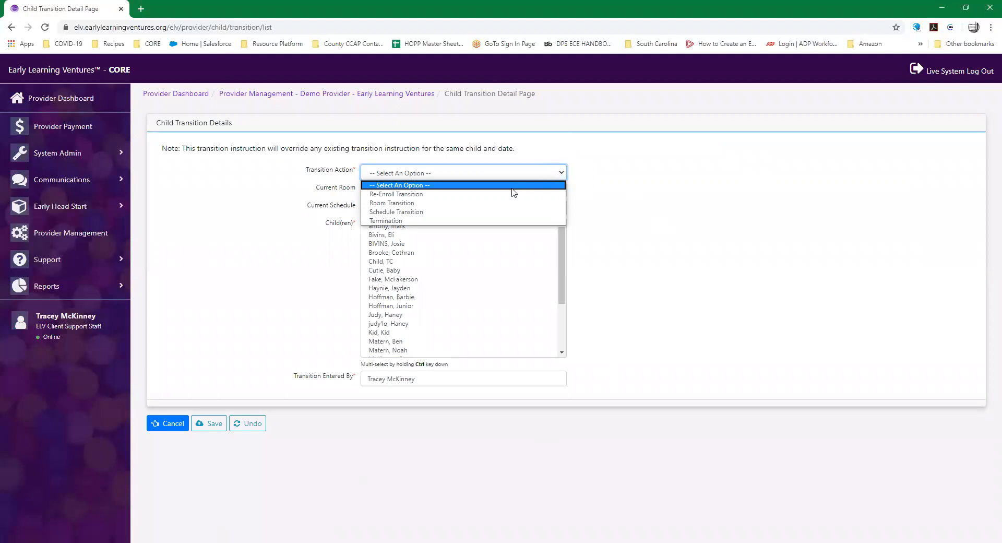
{"action": "mouse_move", "coordinate": [507, 205]}
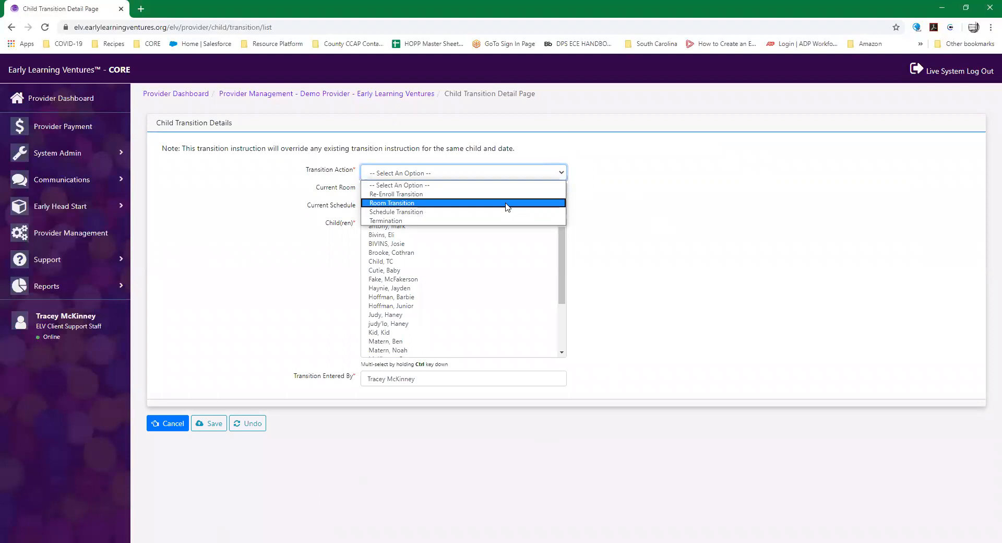
{"action": "left_click", "coordinate": [393, 202]}
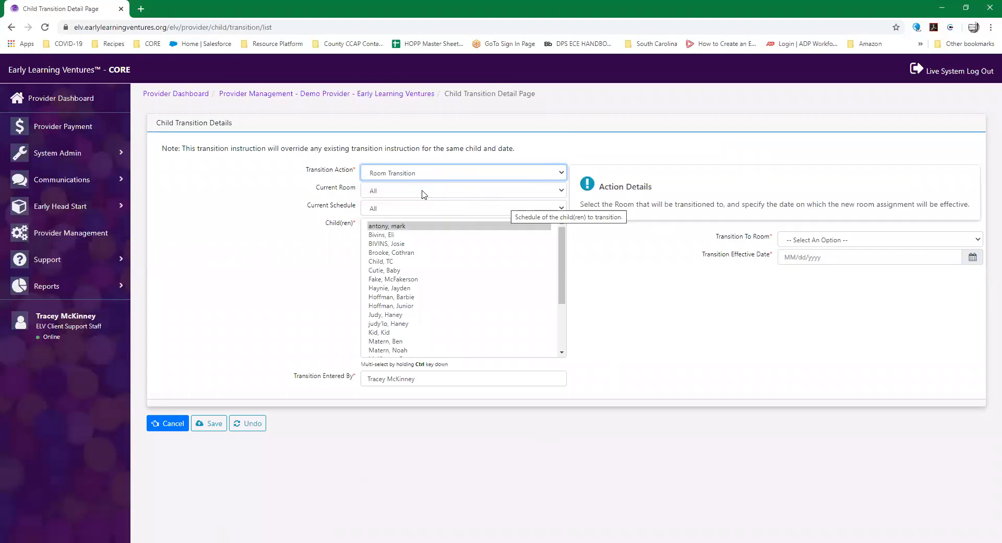
{"action": "mouse_move", "coordinate": [403, 211]}
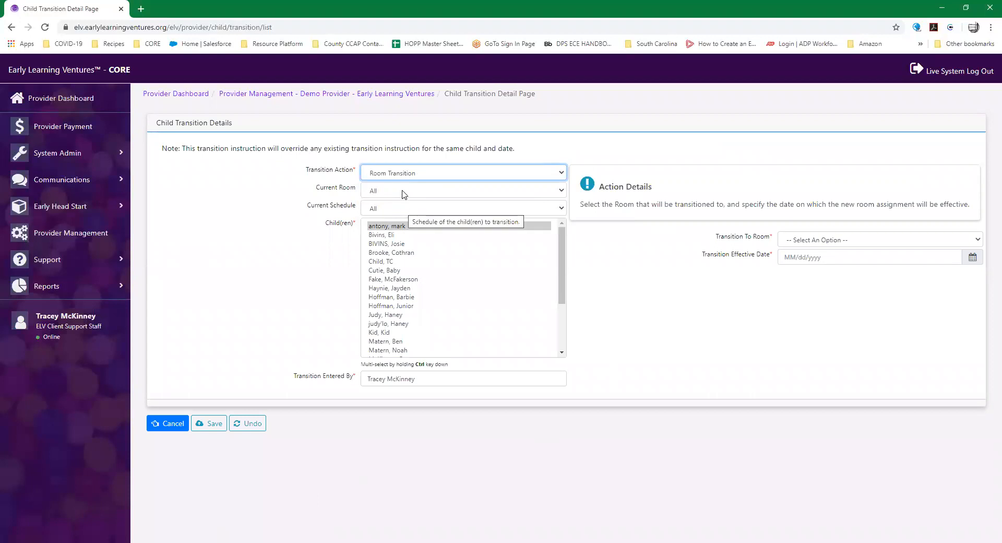
- Filter the transition form to current room Classroom 1 and the FT schedule
{"action": "left_click", "coordinate": [461, 190]}
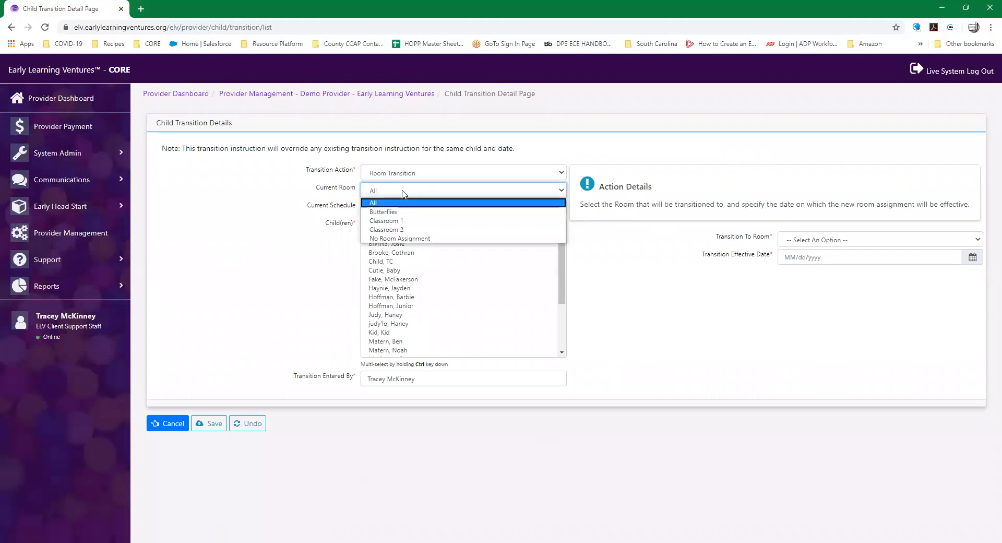
{"action": "mouse_move", "coordinate": [386, 220]}
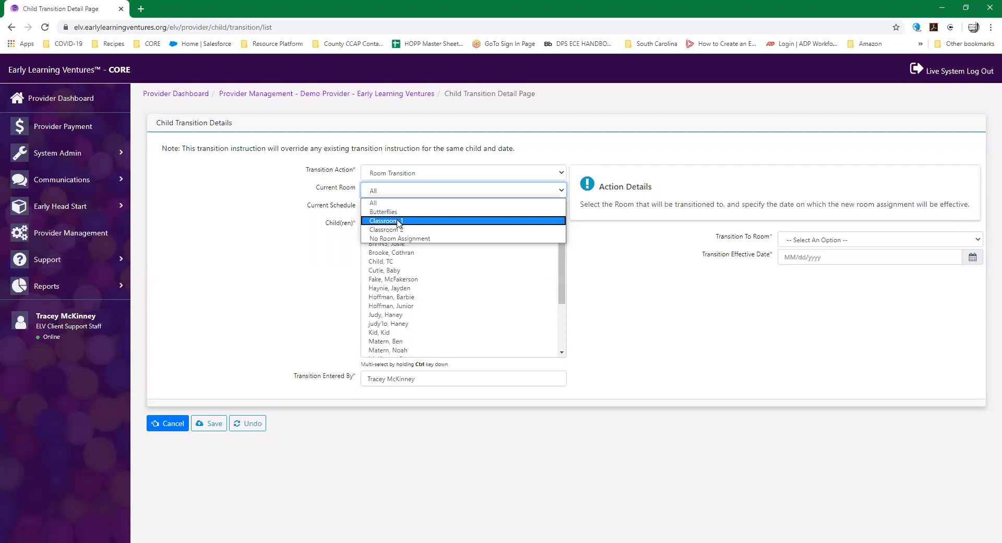
{"action": "left_click", "coordinate": [382, 221]}
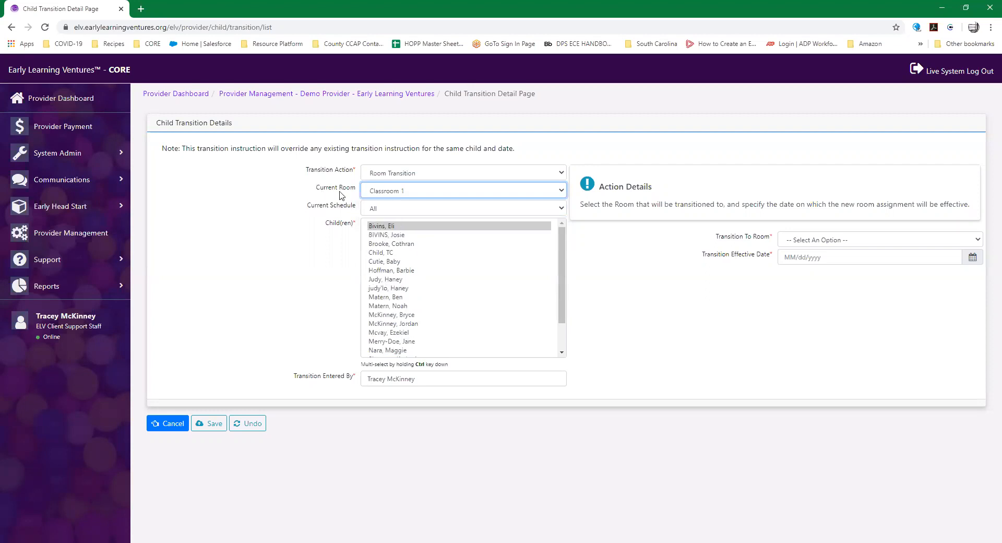
{"action": "mouse_move", "coordinate": [388, 196]}
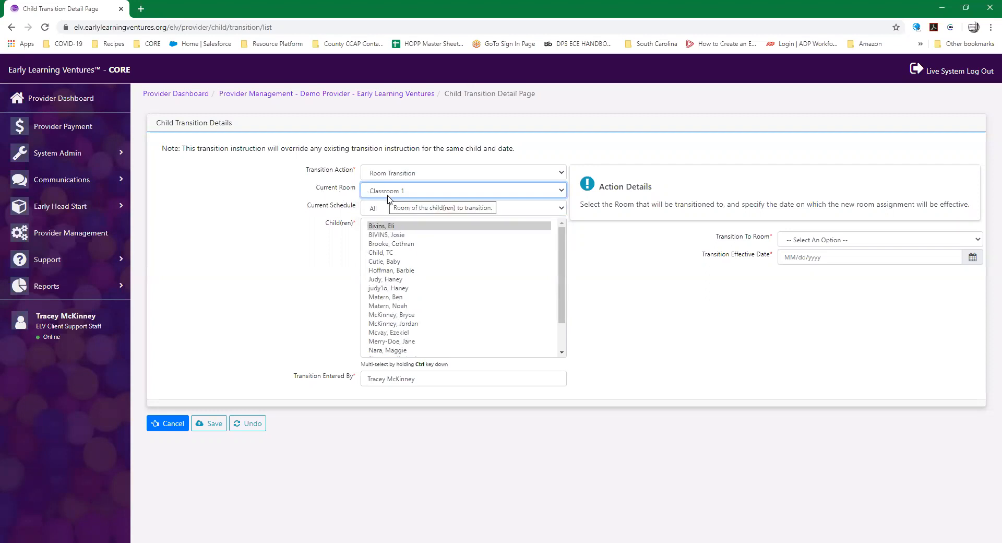
{"action": "mouse_move", "coordinate": [387, 209]}
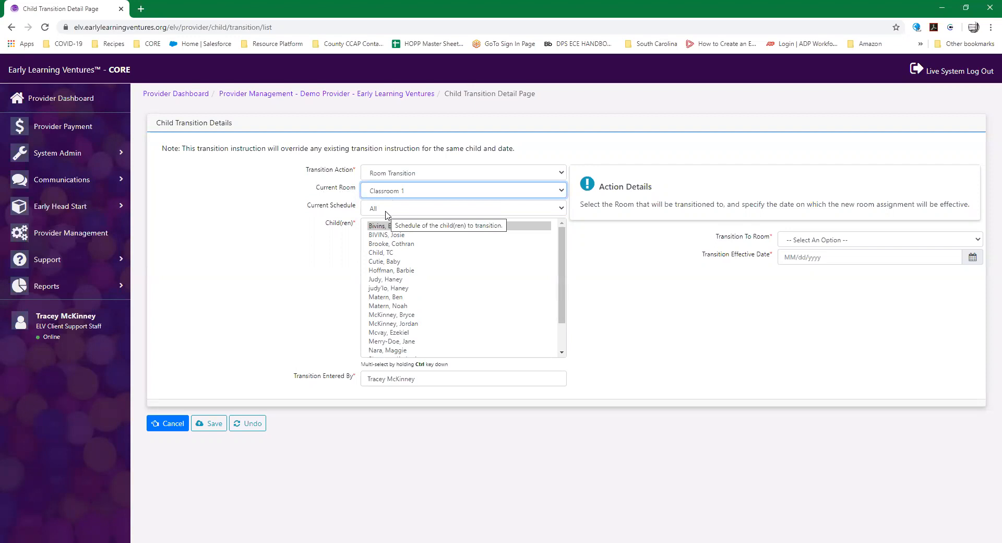
{"action": "left_click", "coordinate": [461, 207]}
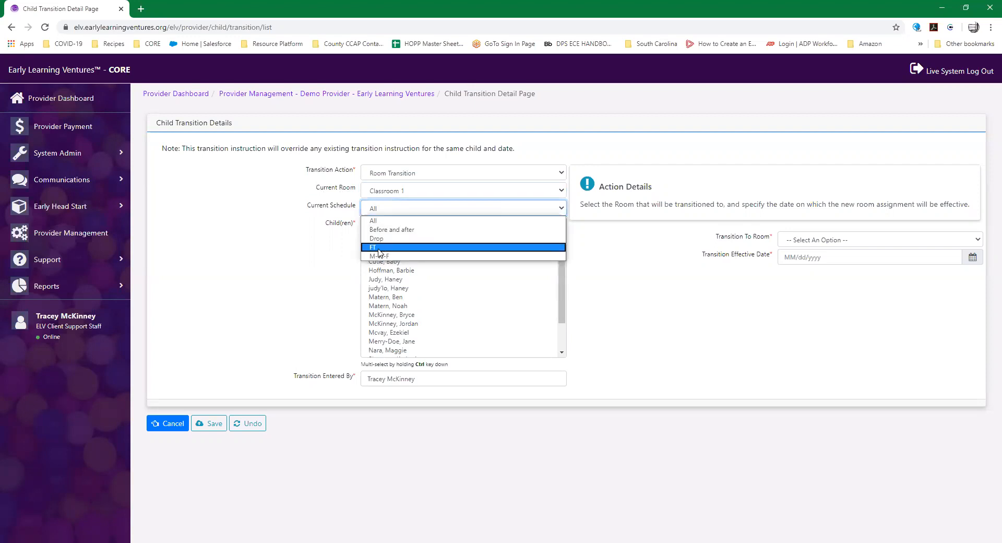
{"action": "left_click", "coordinate": [378, 247]}
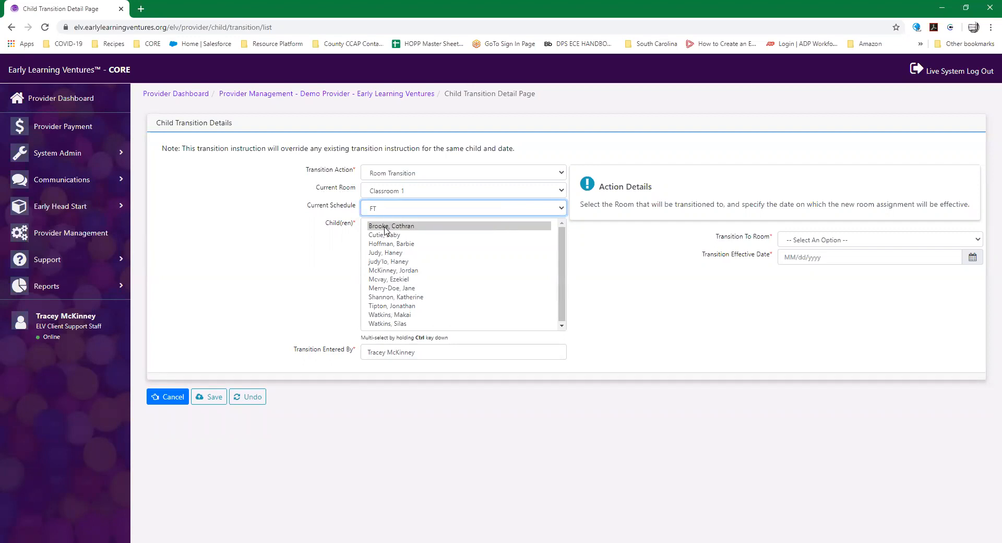
{"action": "mouse_move", "coordinate": [378, 323]}
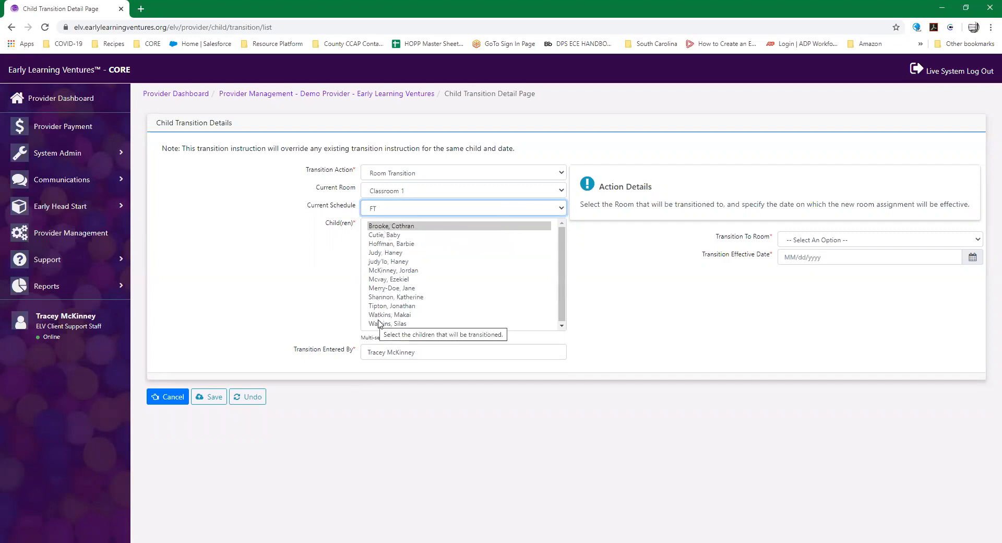
{"action": "mouse_move", "coordinate": [420, 194]}
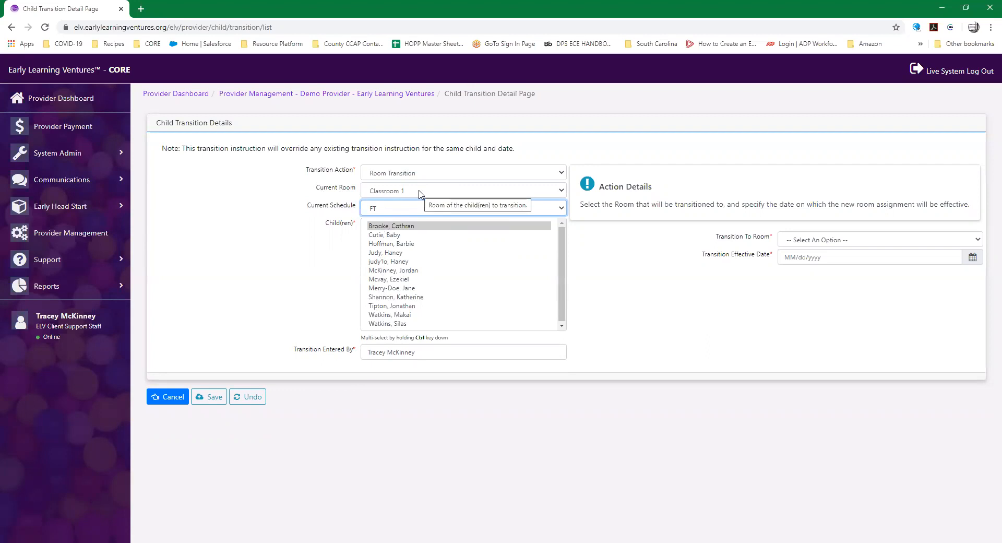
{"action": "mouse_move", "coordinate": [405, 211]}
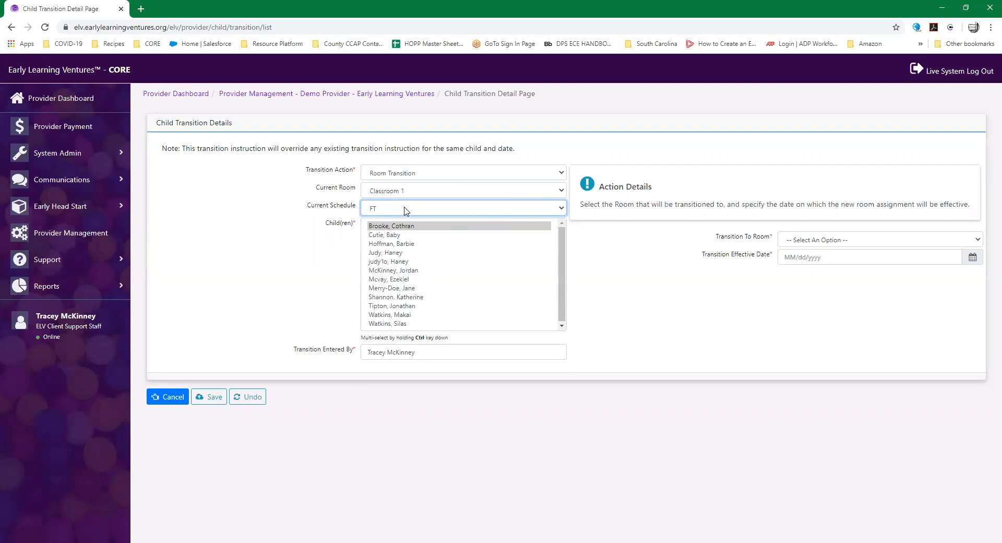
{"action": "mouse_move", "coordinate": [402, 232]}
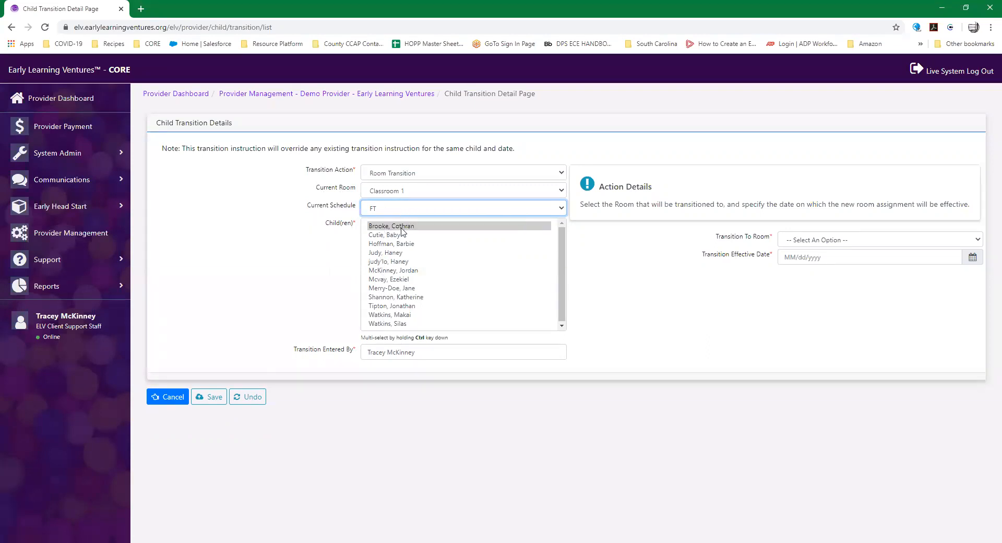
{"action": "mouse_move", "coordinate": [401, 272]}
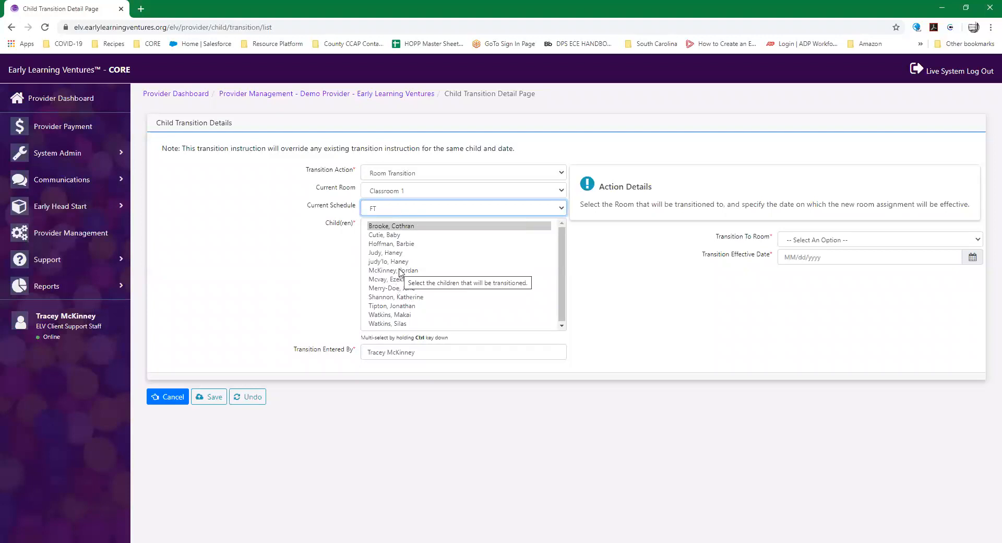
{"action": "left_click", "coordinate": [392, 270]}
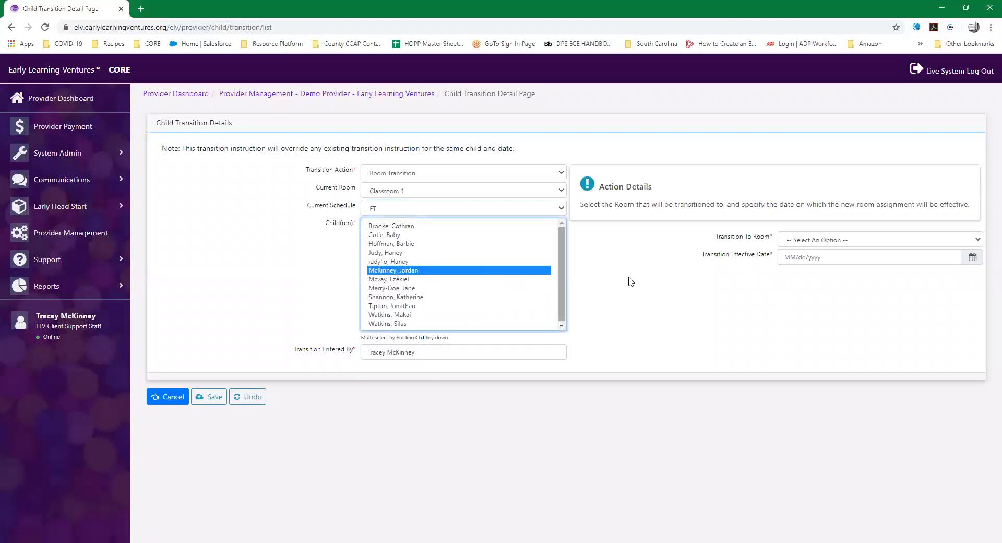
{"action": "mouse_move", "coordinate": [805, 242]}
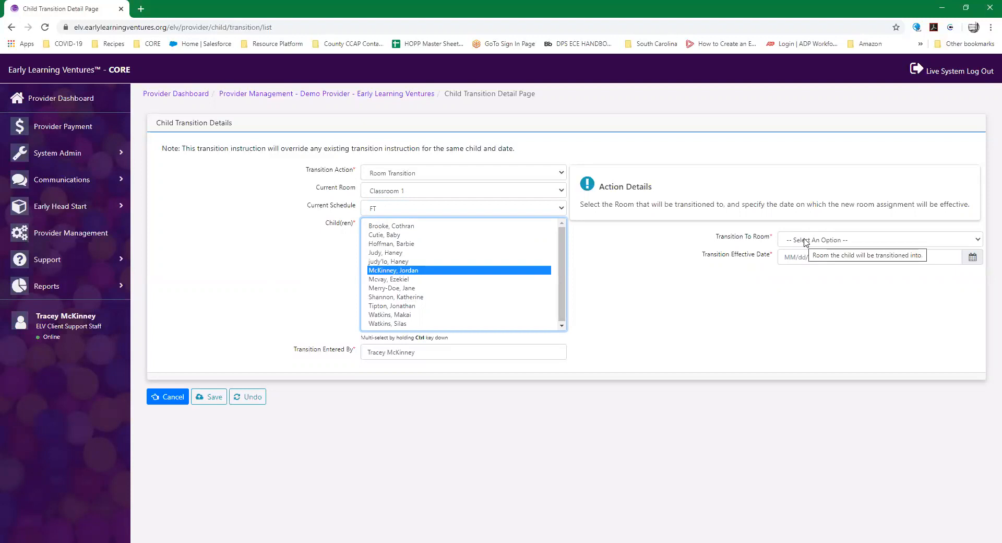
{"action": "left_click", "coordinate": [879, 239]}
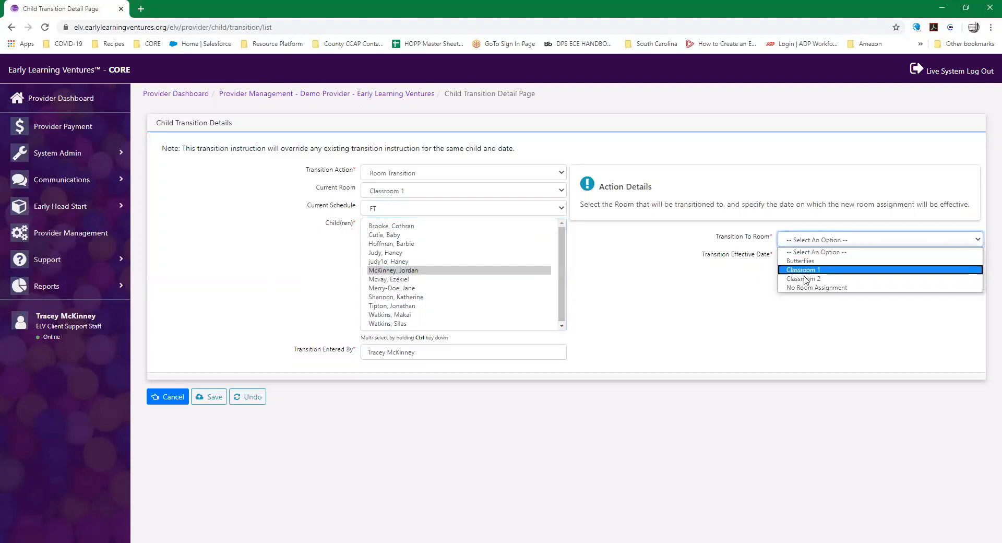
{"action": "mouse_move", "coordinate": [803, 278]}
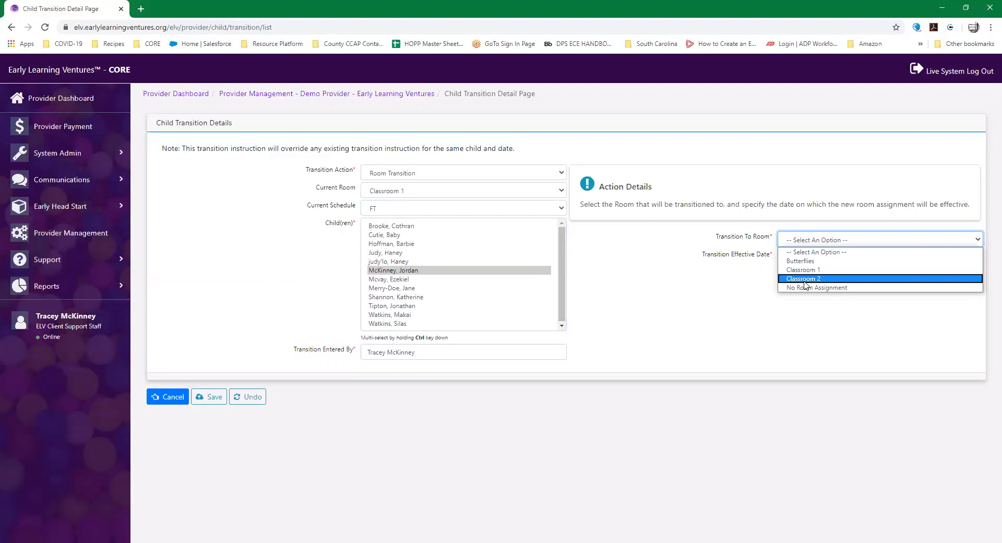
{"action": "left_click", "coordinate": [802, 278]}
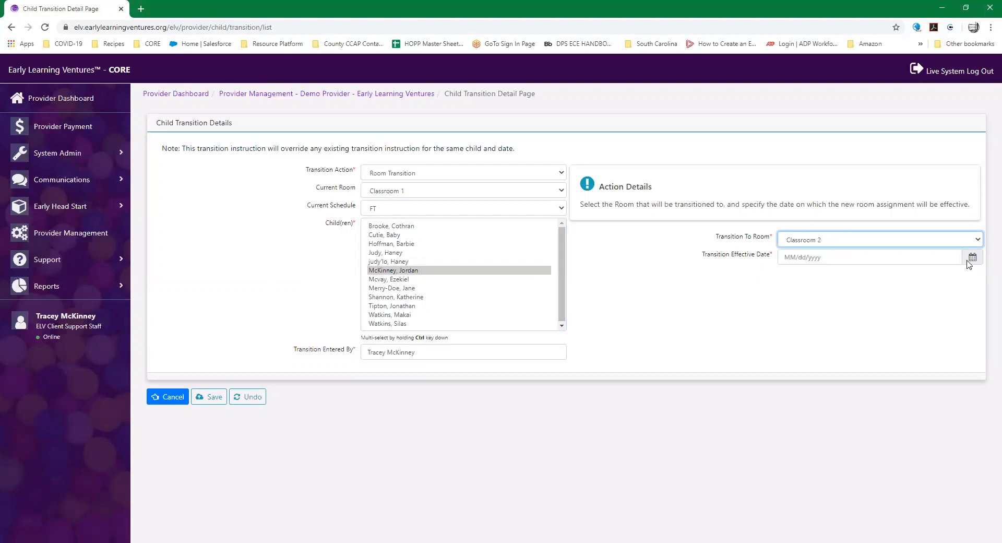
- Set the effective date to August 17, 2020 and save the transition
{"action": "left_click", "coordinate": [972, 257]}
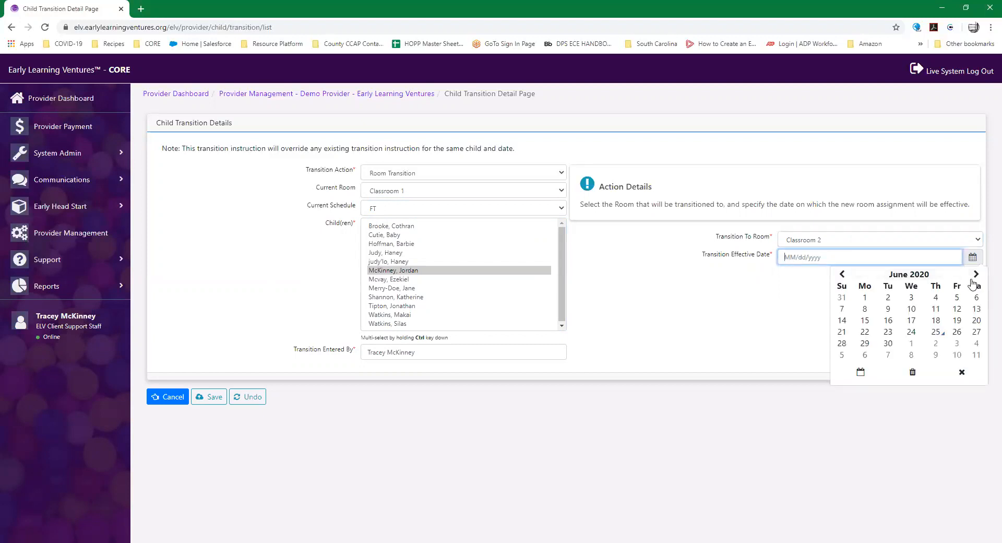
{"action": "left_click", "coordinate": [975, 273]}
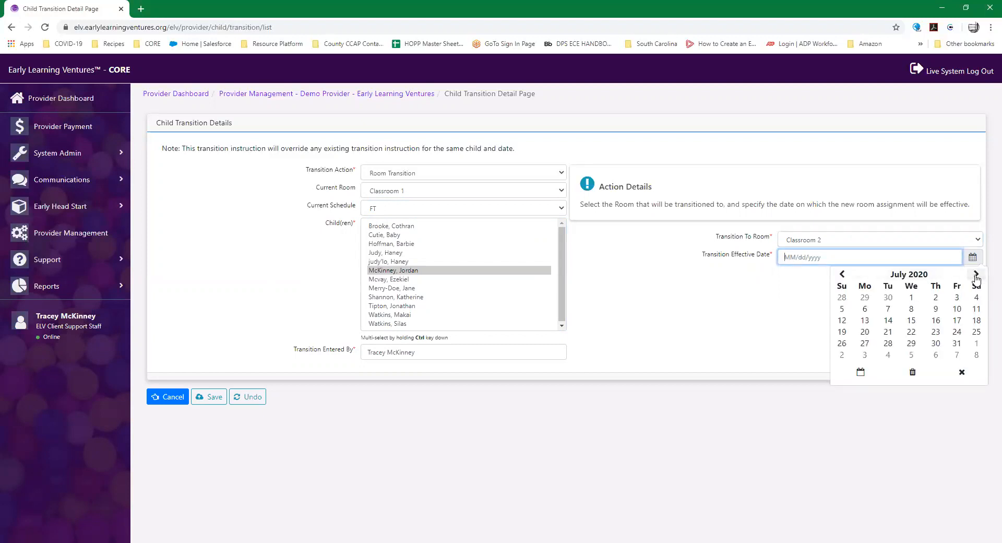
{"action": "left_click", "coordinate": [976, 274]}
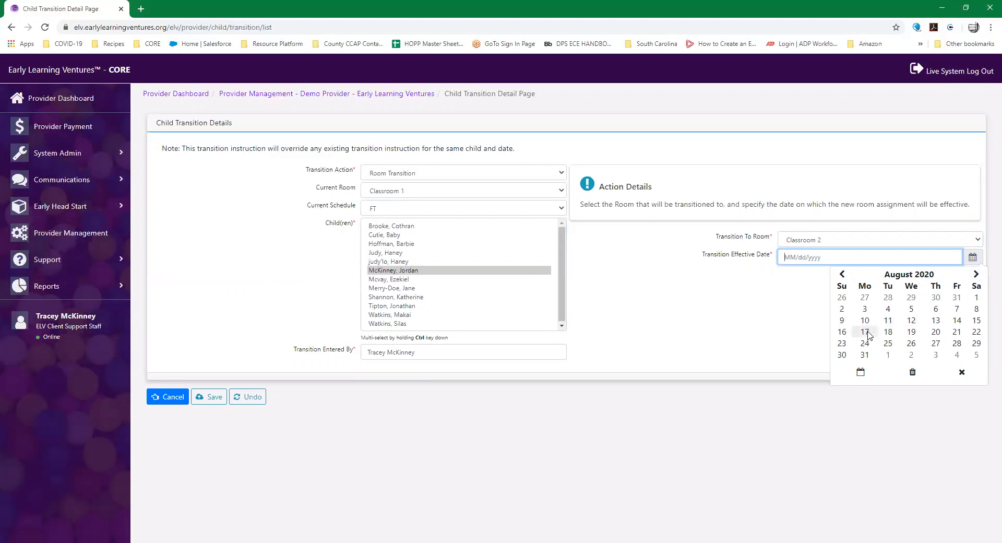
{"action": "left_click", "coordinate": [865, 331]}
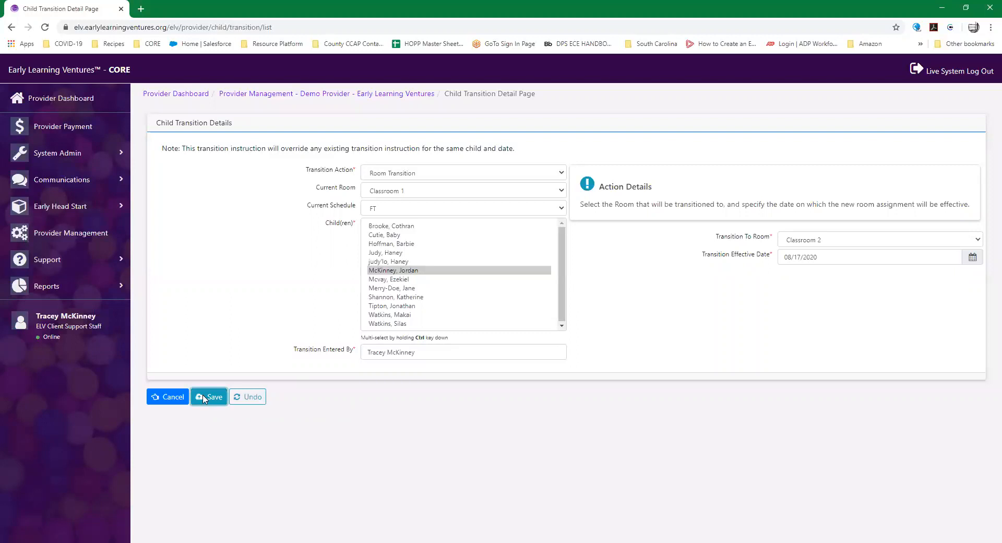
{"action": "left_click", "coordinate": [210, 396]}
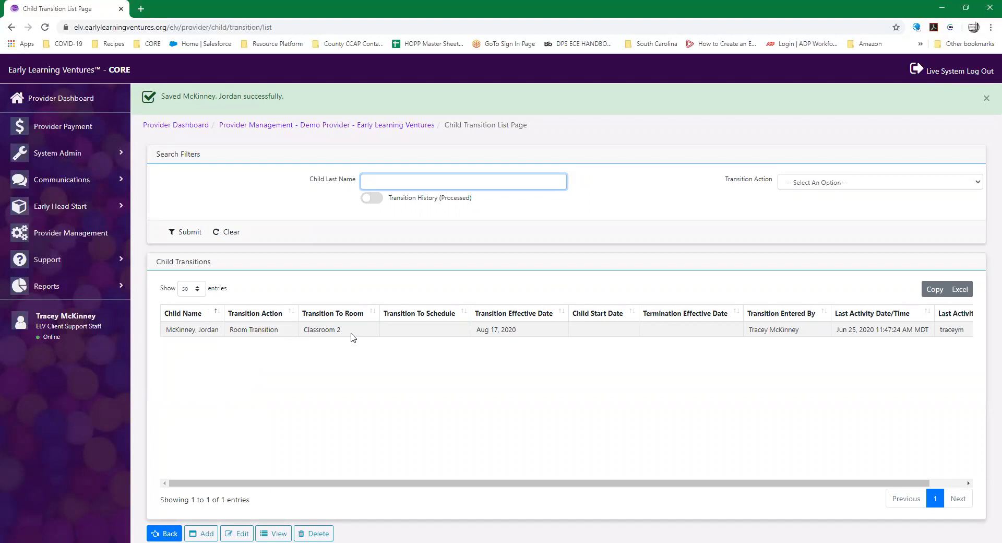
{"action": "left_click", "coordinate": [462, 181]}
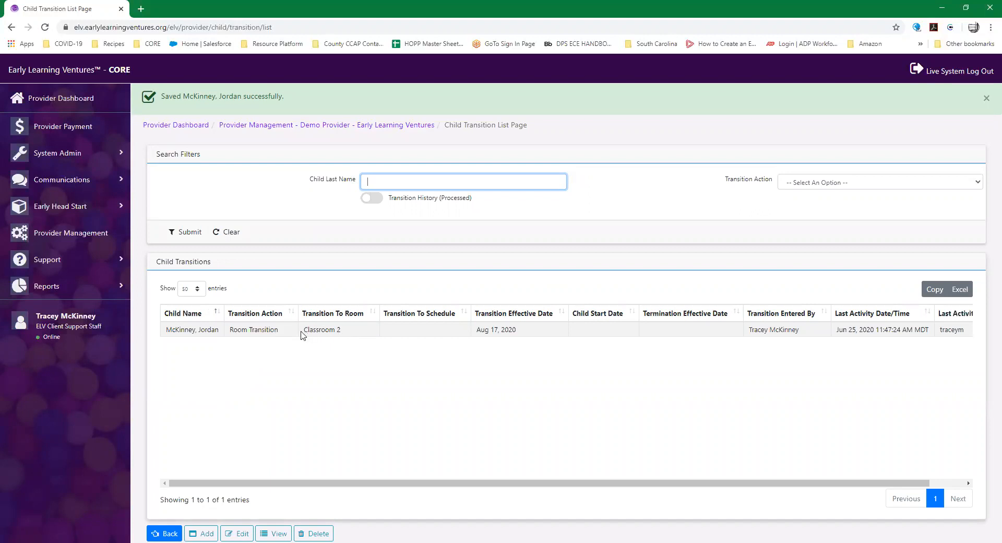
{"action": "left_click", "coordinate": [322, 329]}
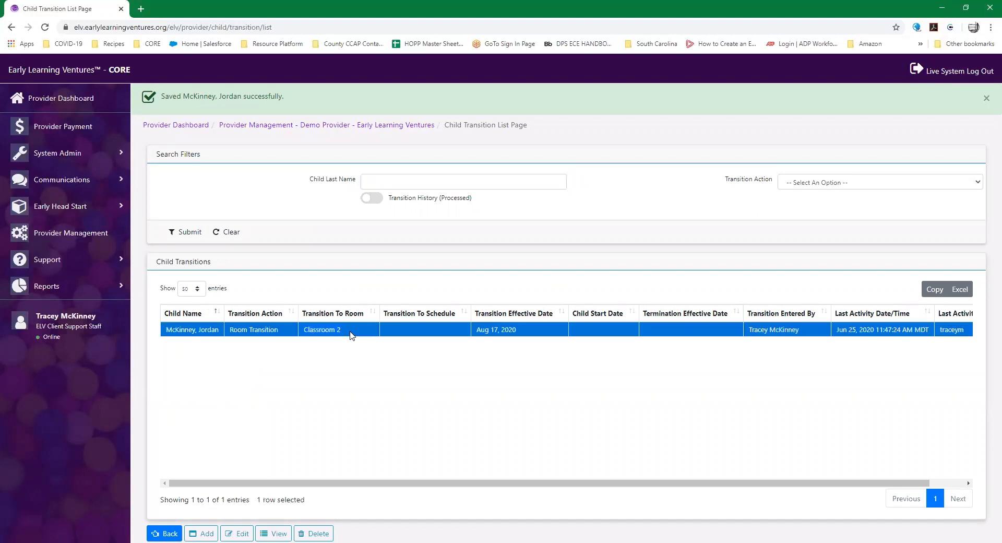